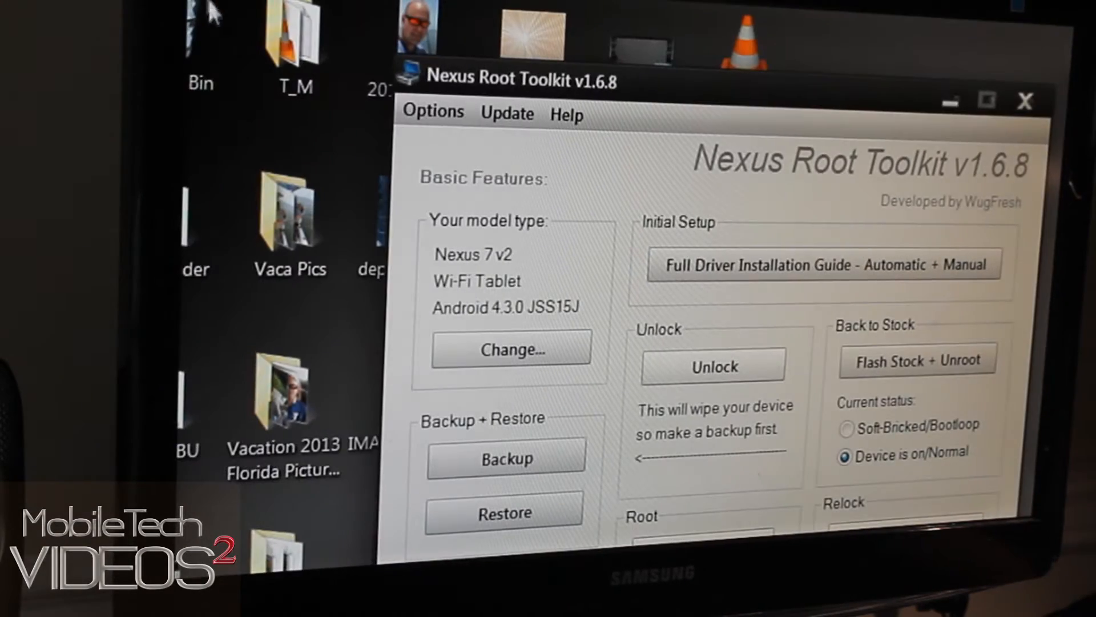
{"action": "mouse_move", "coordinate": [629, 389]}
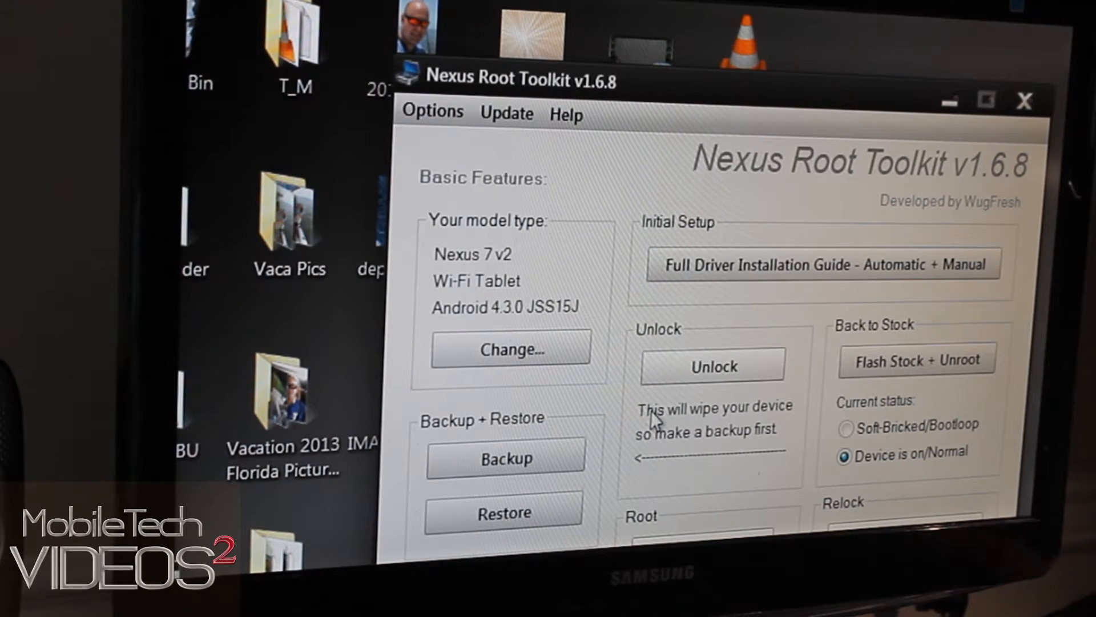
{"action": "mouse_move", "coordinate": [696, 440]}
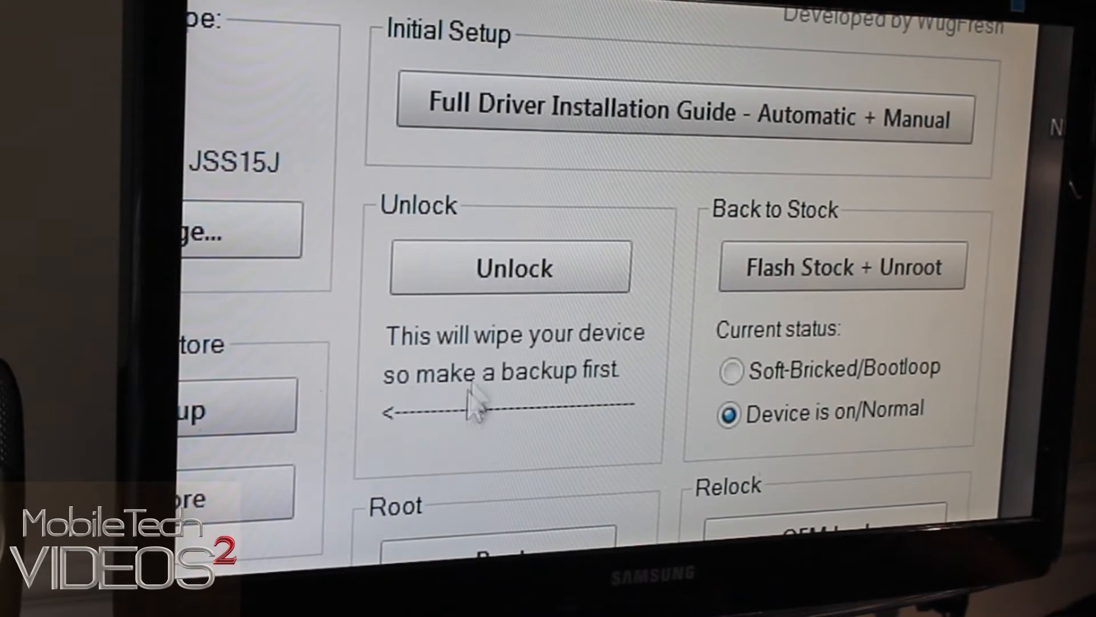
Step: Scroll to the Unlock section and start unlocking the Nexus 7 bootloader
{"action": "scroll", "scroll_direction": "down", "scroll_amount": 3}
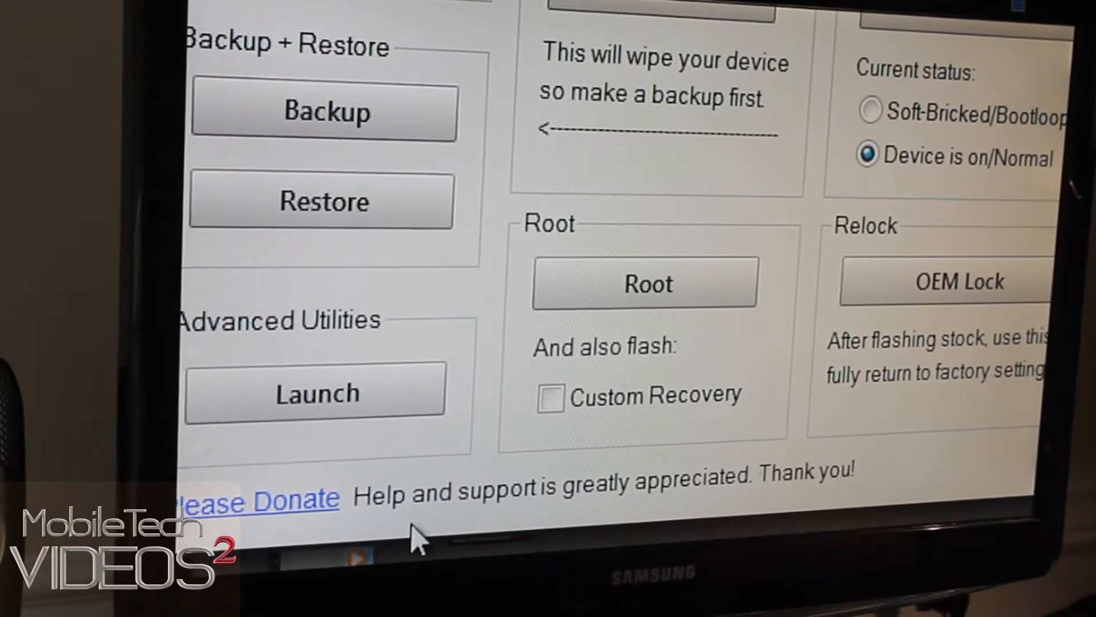
{"action": "mouse_move", "coordinate": [660, 423]}
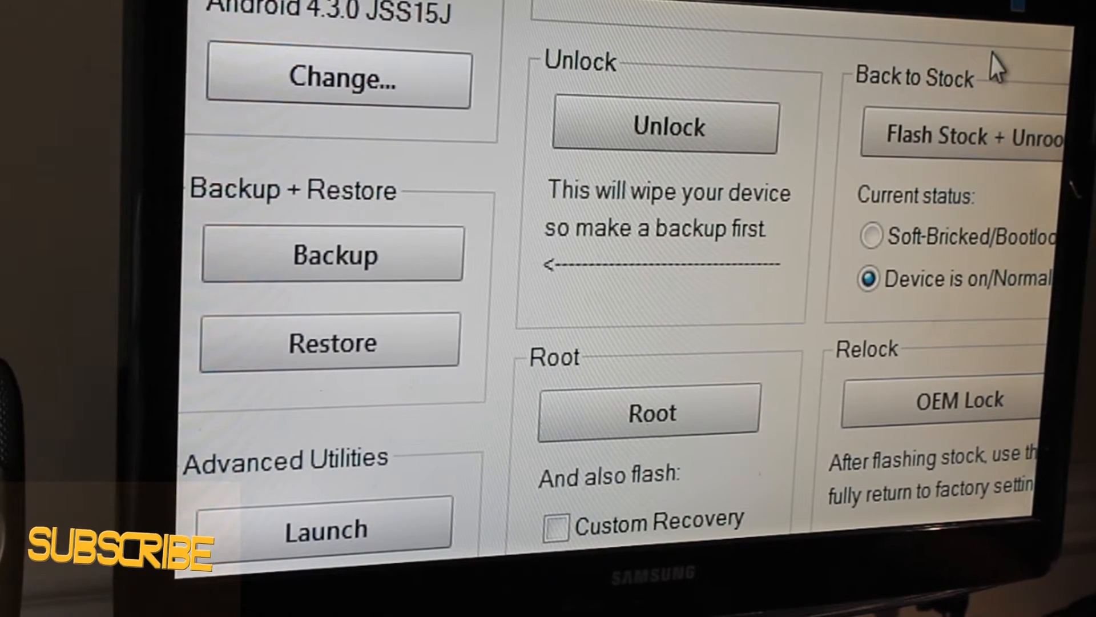
{"action": "mouse_move", "coordinate": [730, 153]}
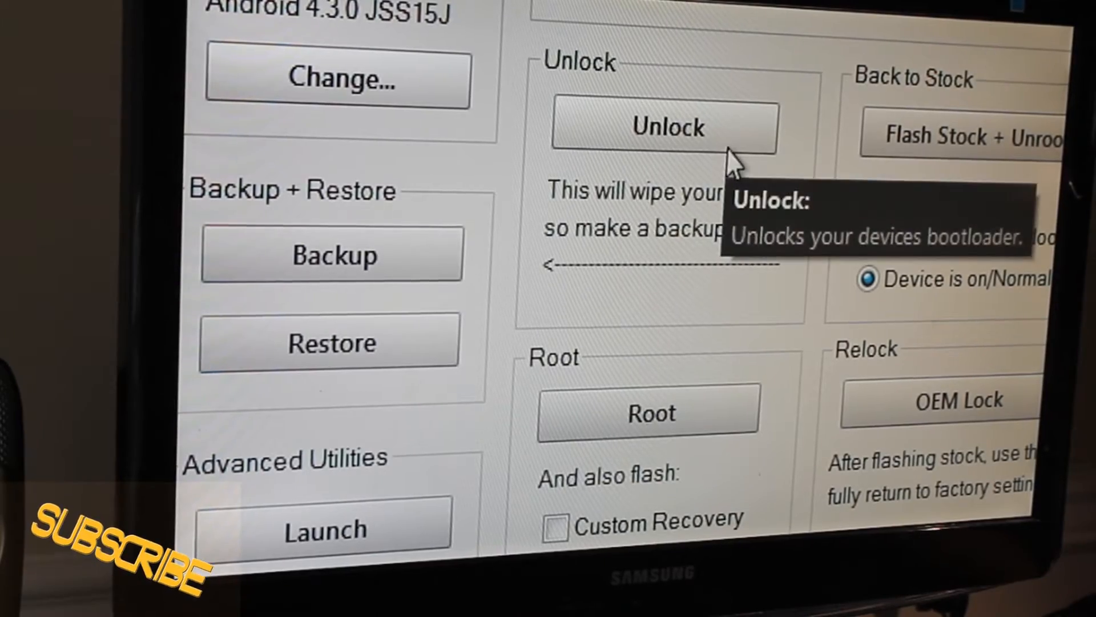
{"action": "left_click", "coordinate": [663, 126]}
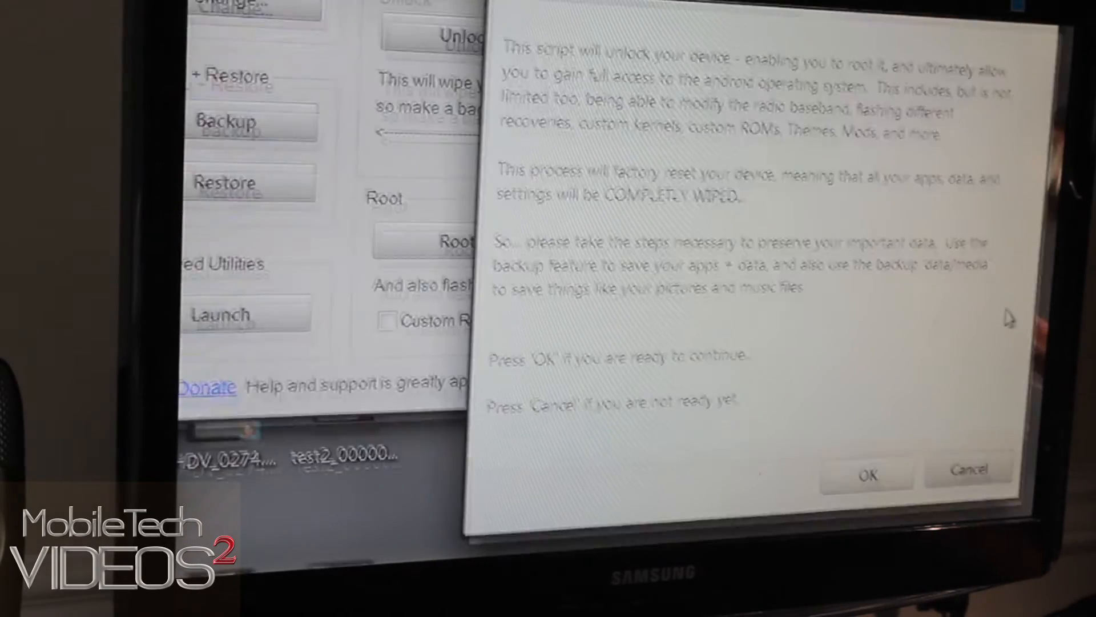
{"action": "left_click", "coordinate": [866, 474]}
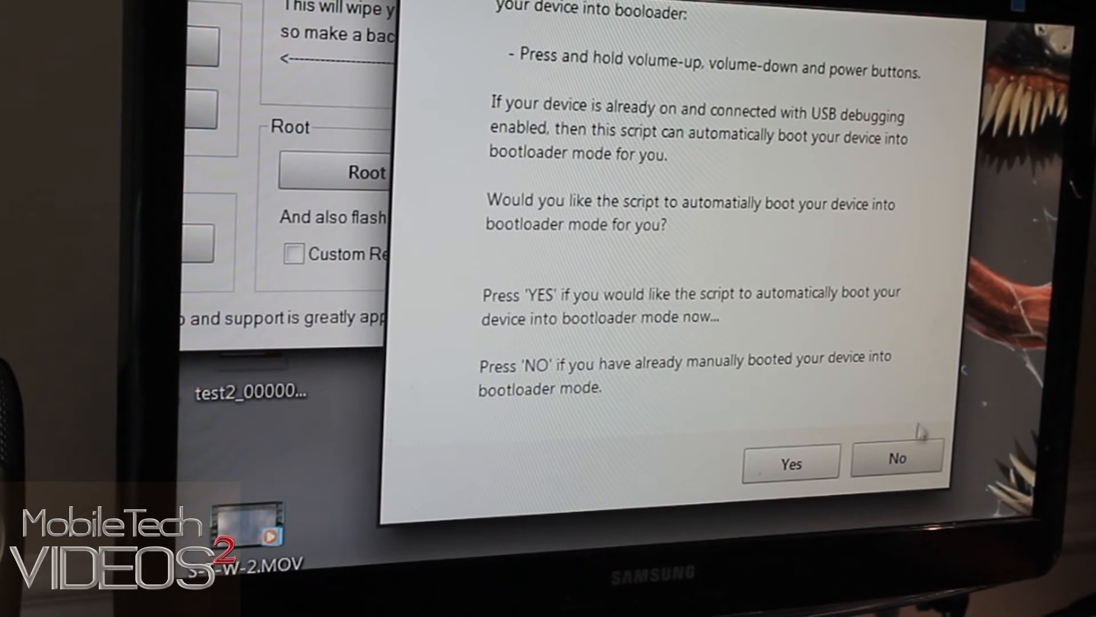
Step: Approve the toolkit rebooting the tablet into bootloader mode automatically
{"action": "left_click", "coordinate": [897, 460]}
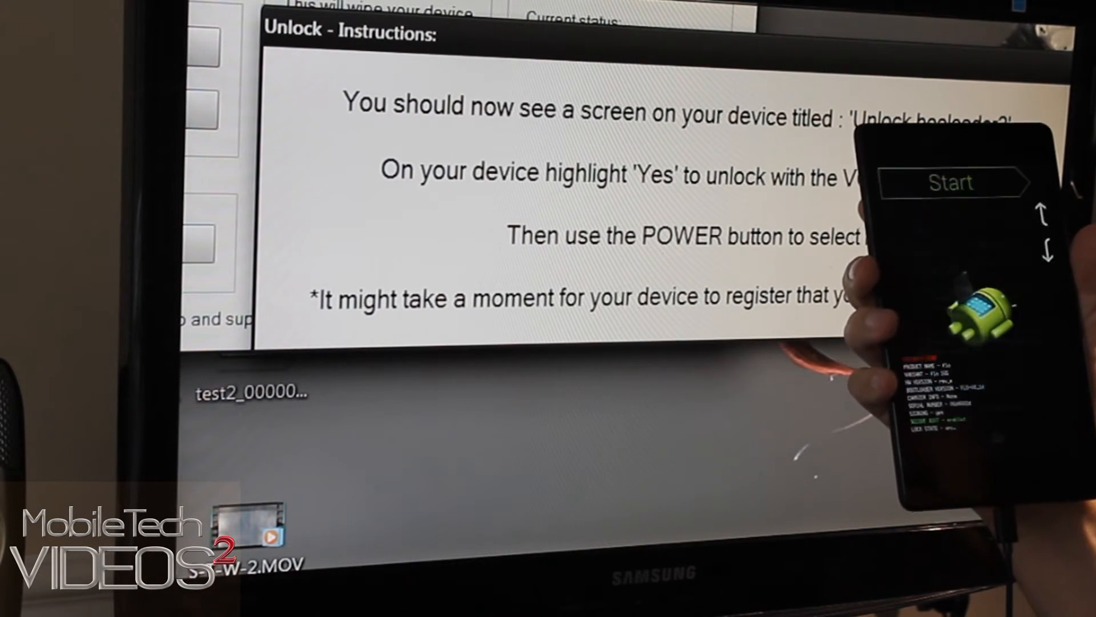
{"action": "left_click", "coordinate": [950, 183]}
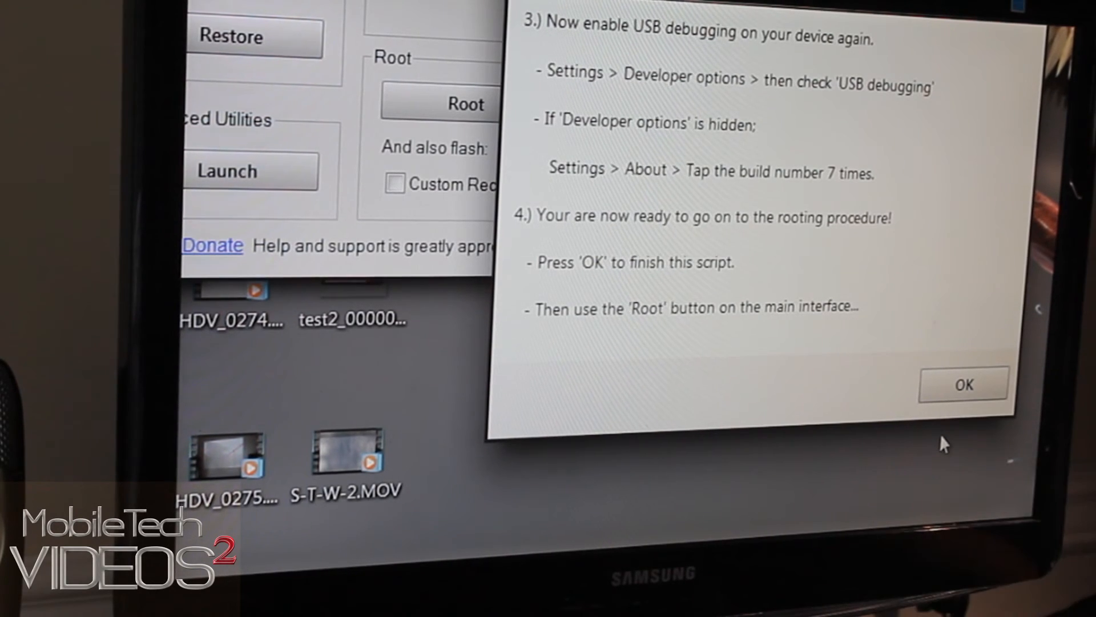
{"action": "mouse_move", "coordinate": [986, 408]}
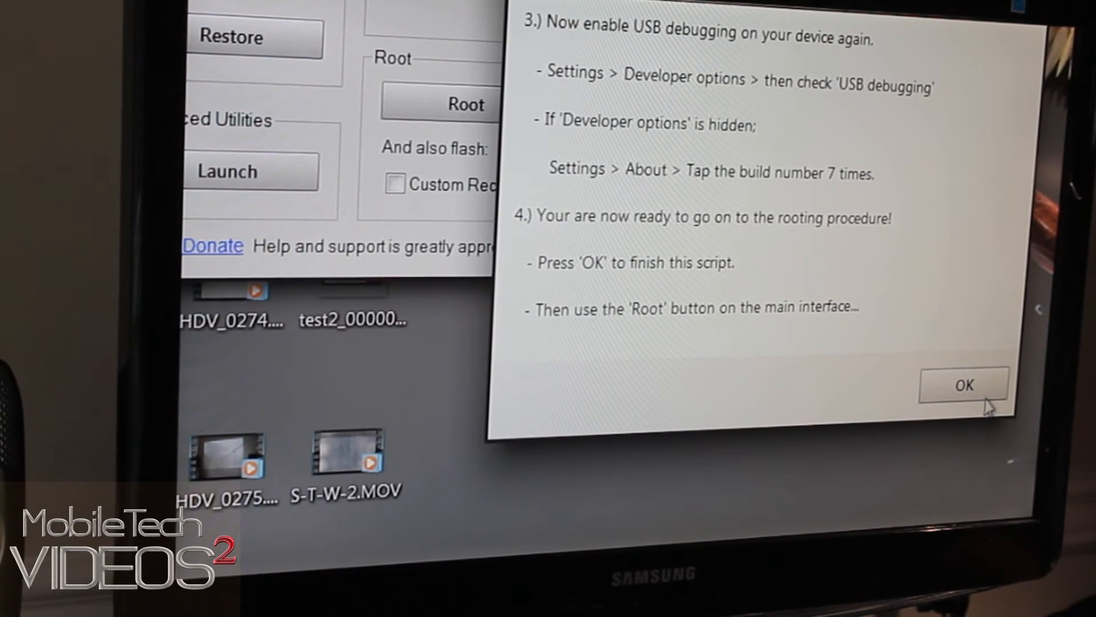
Step: Dismiss the unlock script dialog and enable flashing TWRP custom recovery during rooting
{"action": "left_click", "coordinate": [964, 386]}
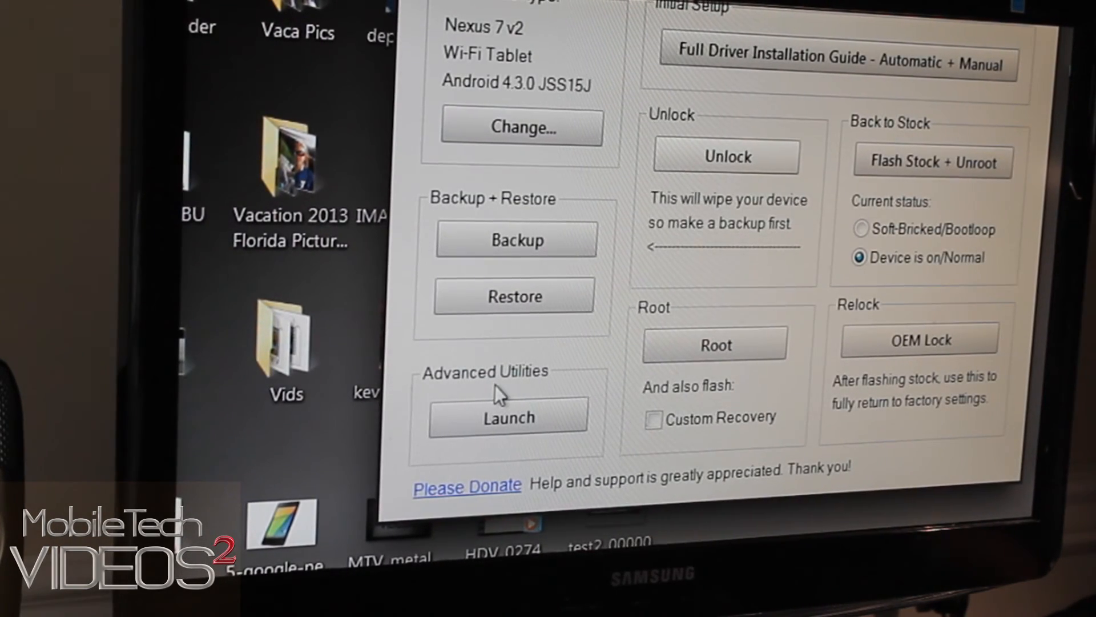
{"action": "mouse_move", "coordinate": [625, 419]}
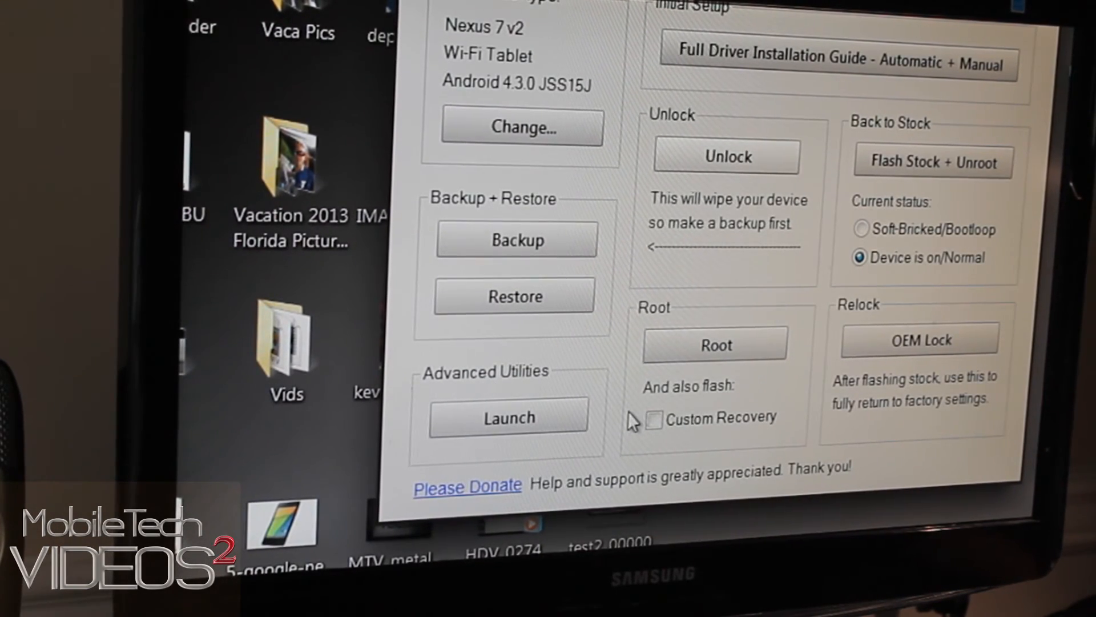
{"action": "left_click", "coordinate": [654, 419]}
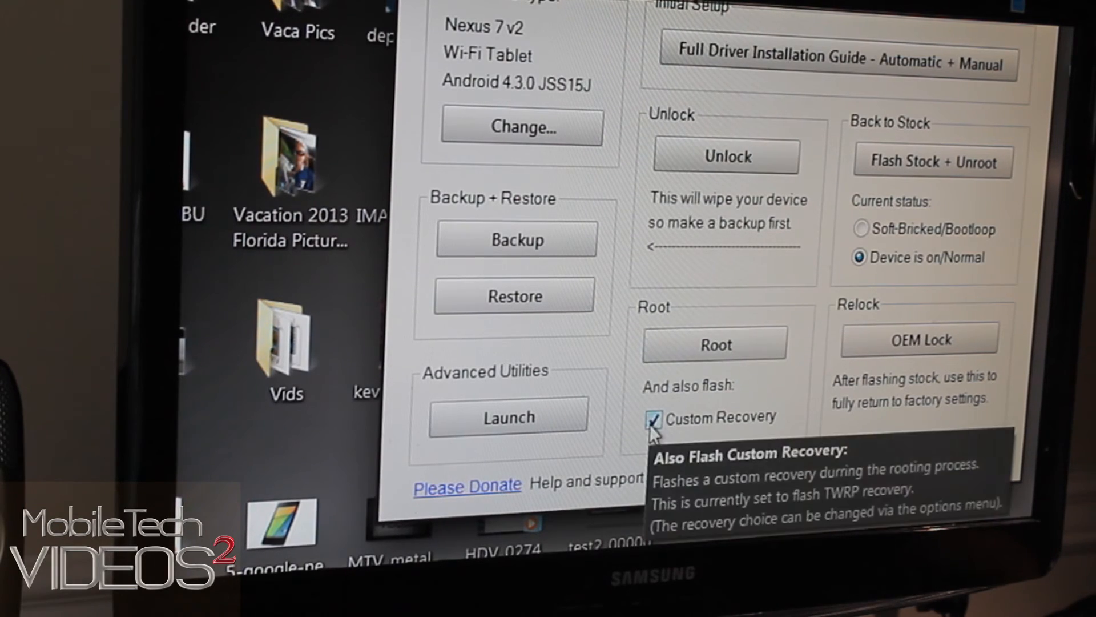
{"action": "mouse_move", "coordinate": [694, 362]}
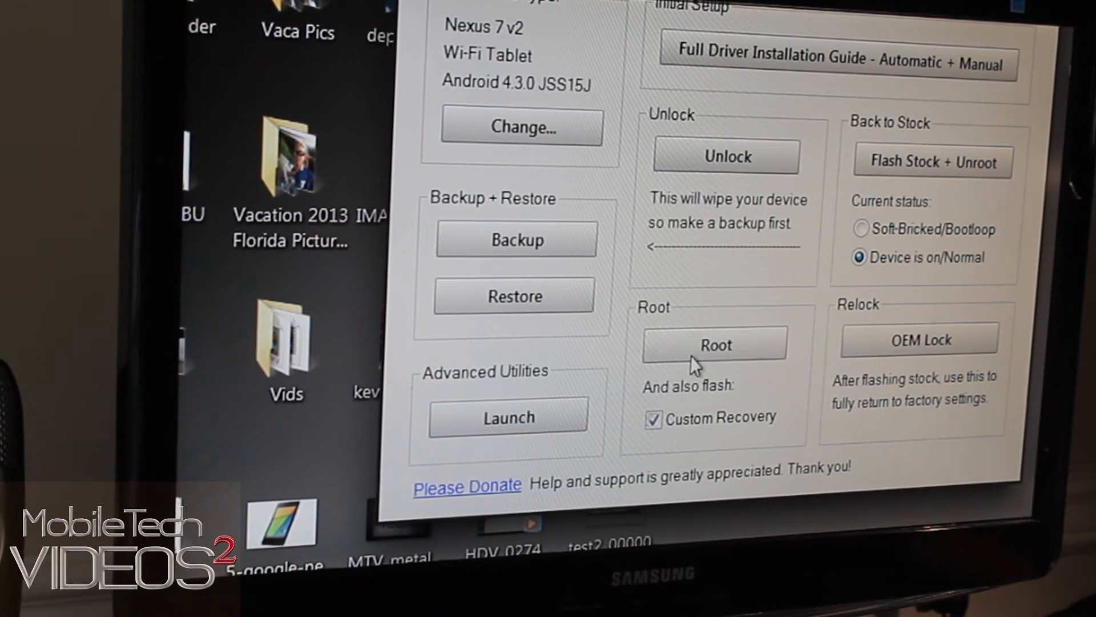
Step: Begin rooting the Nexus 7 v2 and accept the ready-to-continue prompt
{"action": "left_click", "coordinate": [714, 343]}
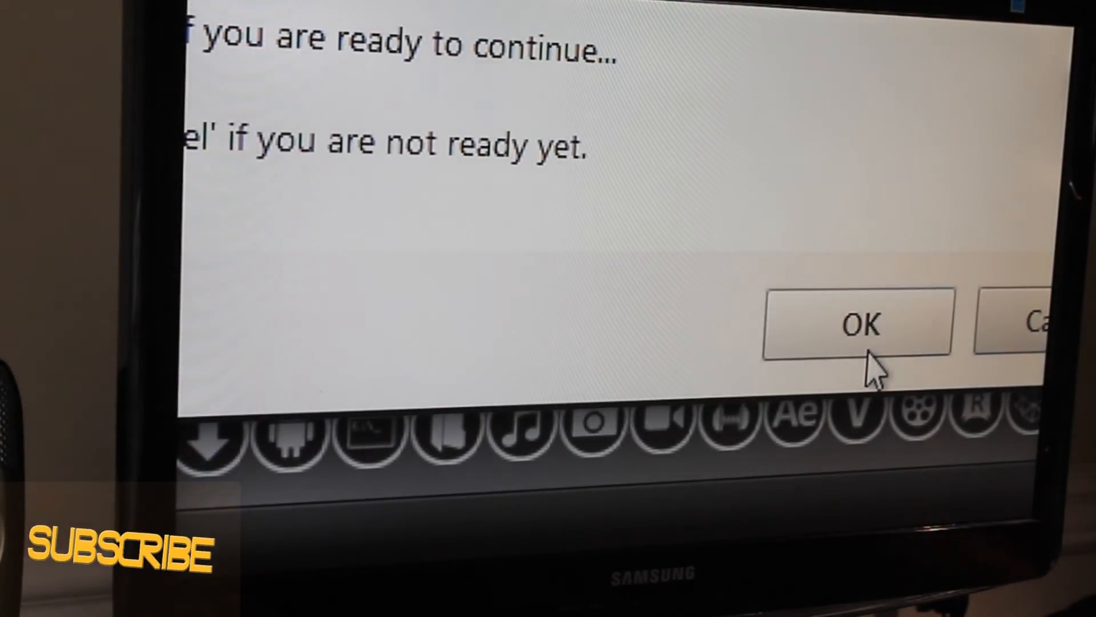
{"action": "left_click", "coordinate": [859, 322]}
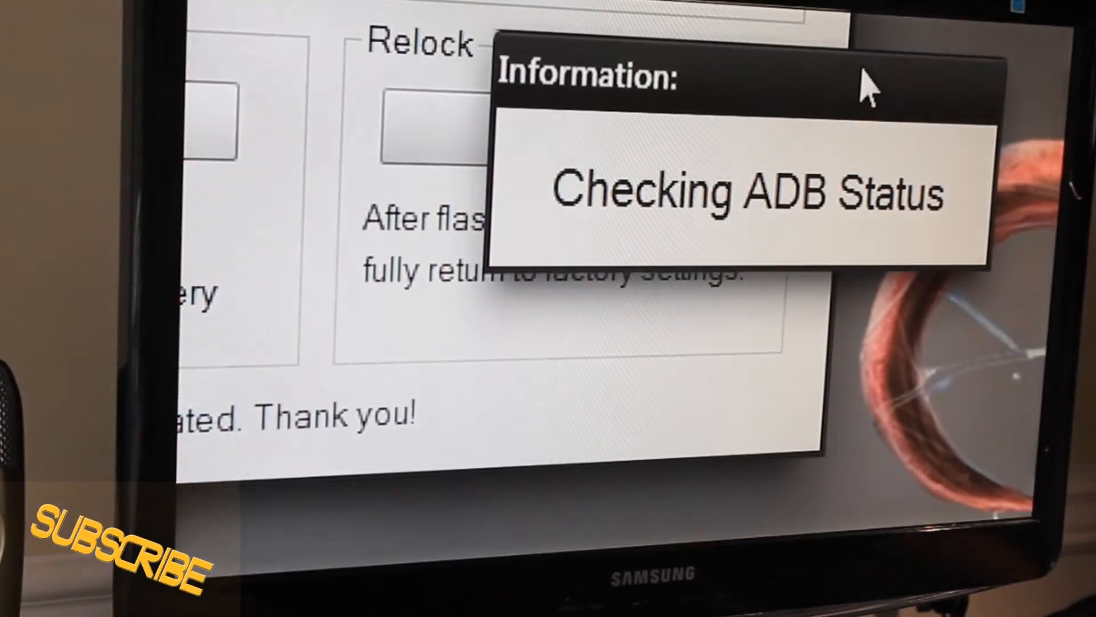